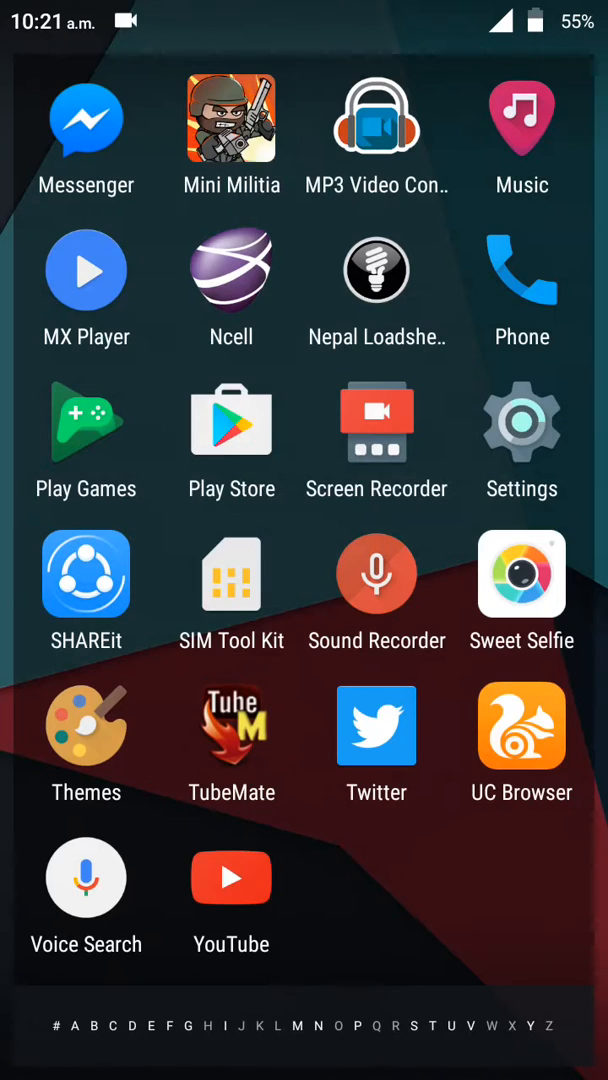
# - Close the app drawer to the home screen, then reopen the full list of installed apps
pyautogui.moveTo(304, 5); pyautogui.dragTo(304, 400)
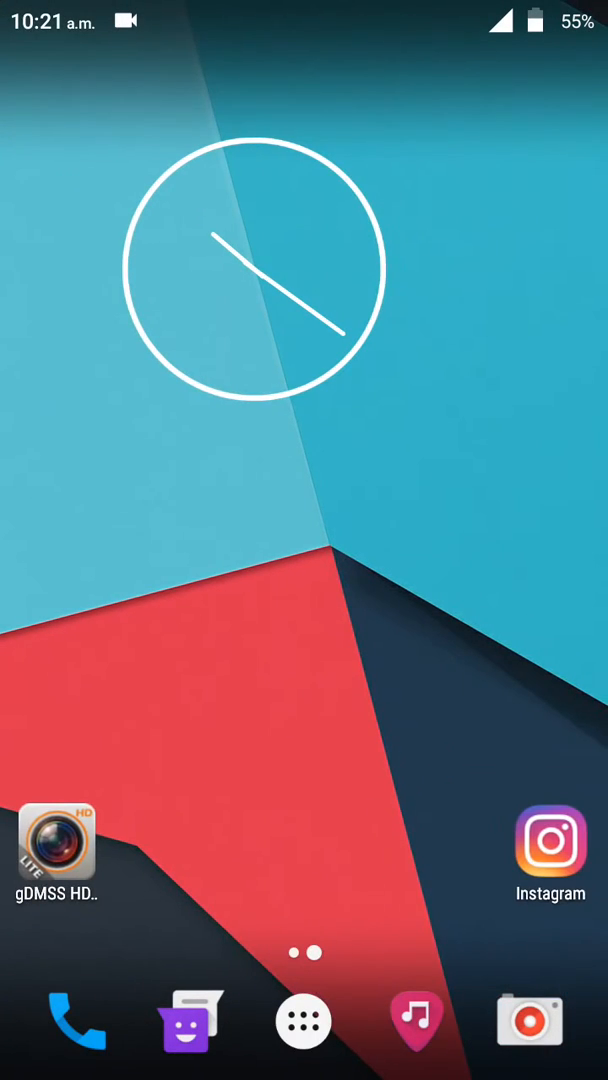
pyautogui.hscroll(-3)
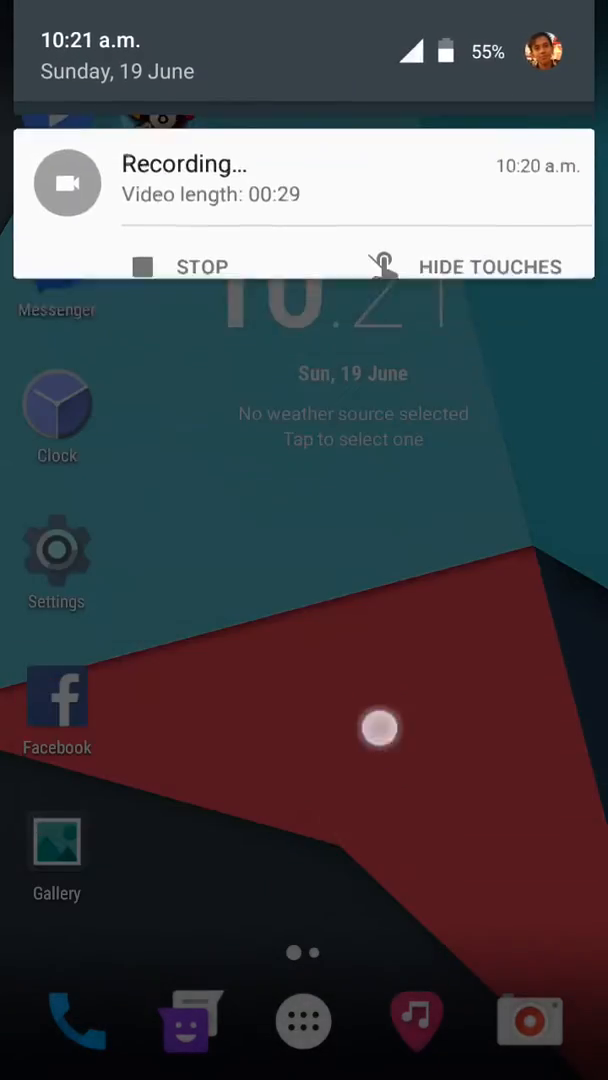
pyautogui.click(302, 1029)
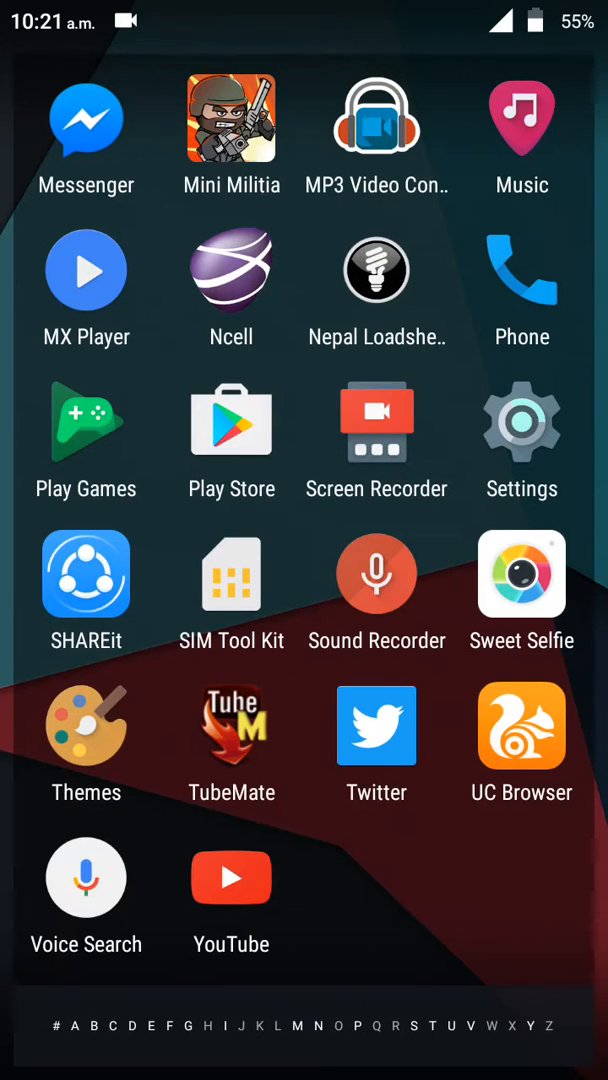
# - Open device Settings, browse the phone's model and version information, then return to the app list
pyautogui.click(521, 423)
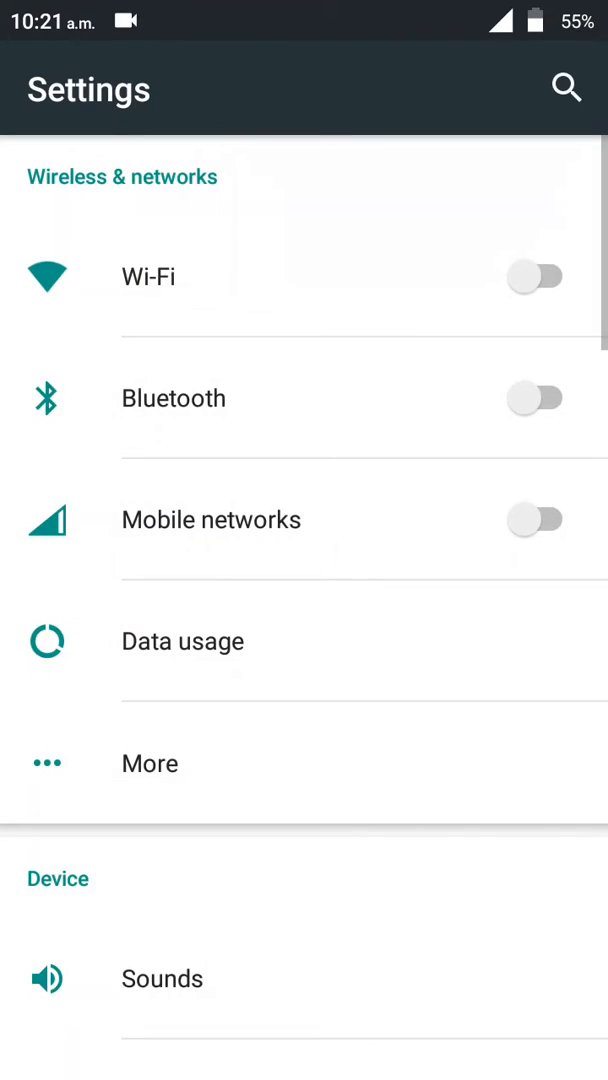
pyautogui.scroll(-3)
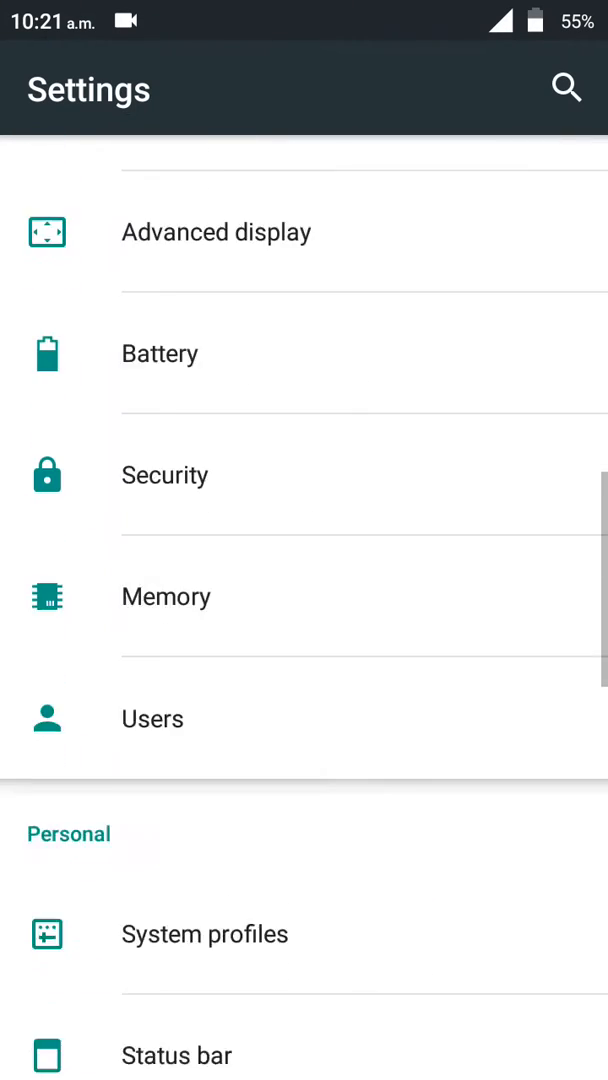
pyautogui.scroll(-3)
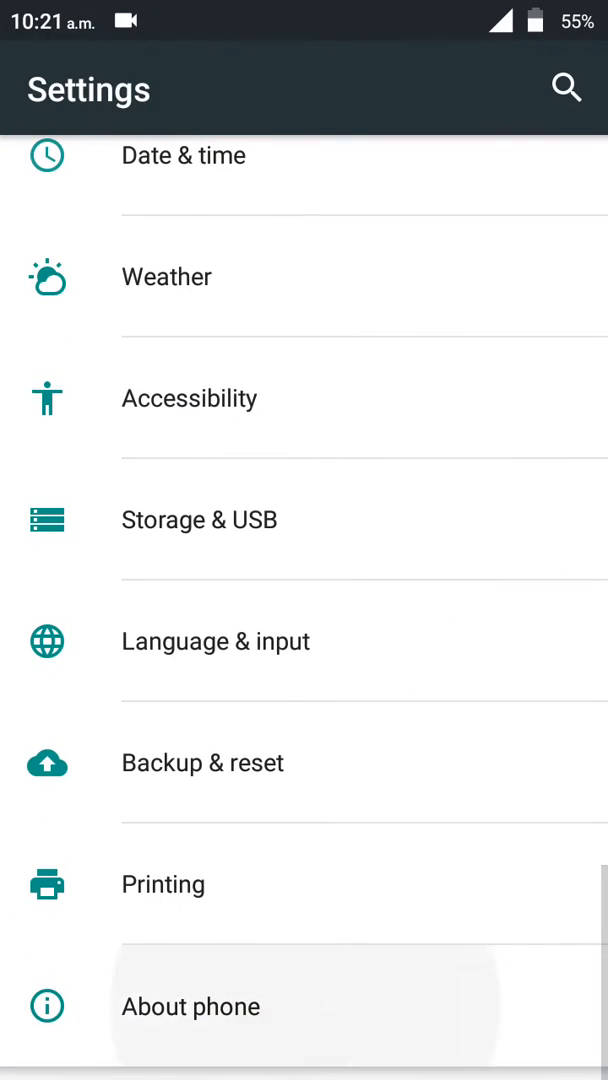
pyautogui.click(191, 1006)
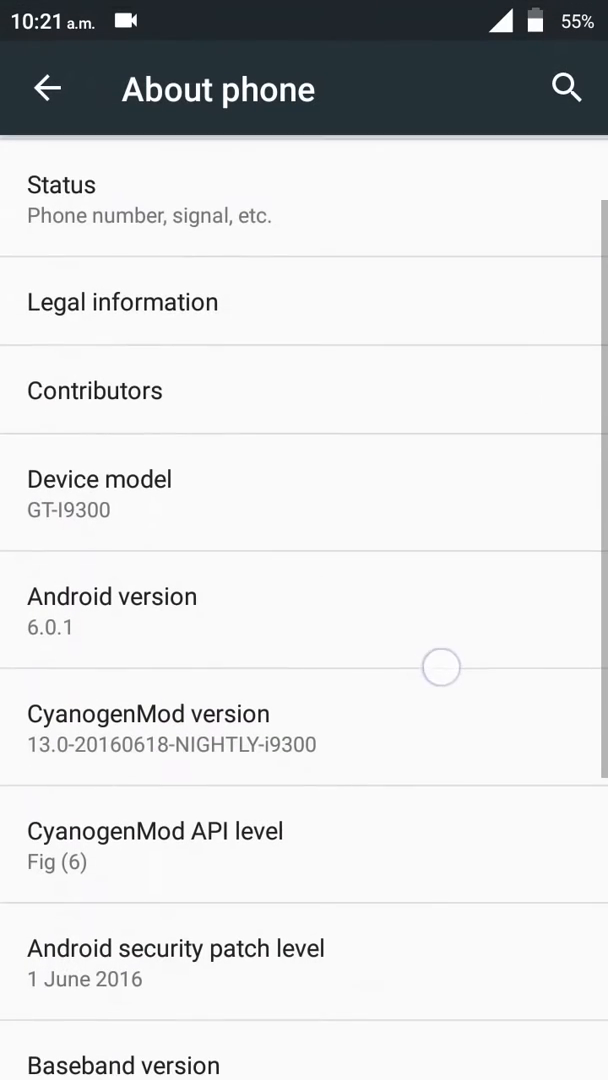
pyautogui.scroll(-3)
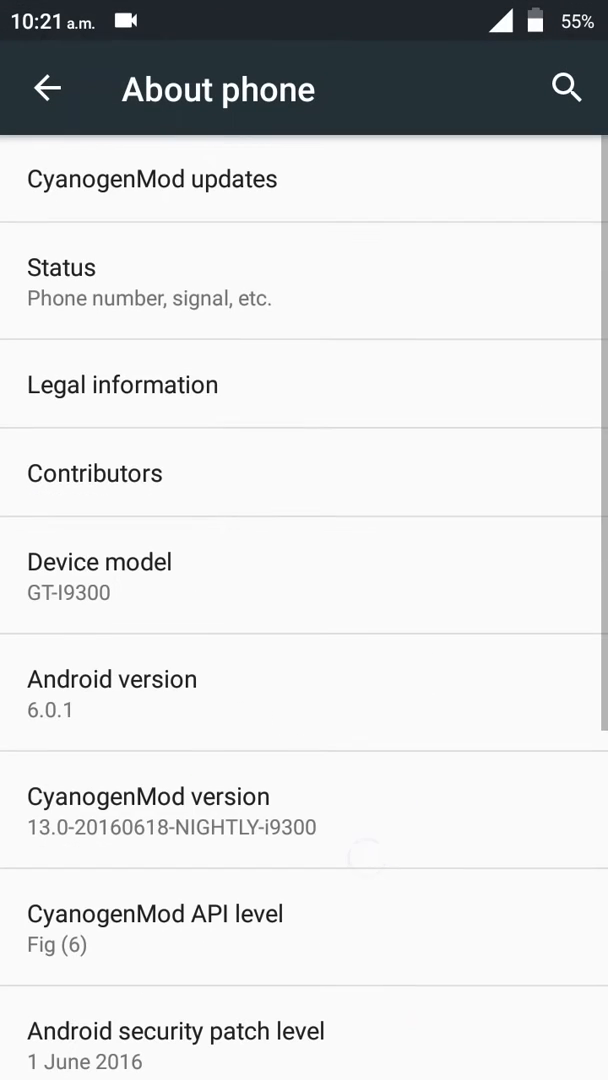
pyautogui.scroll(-3)
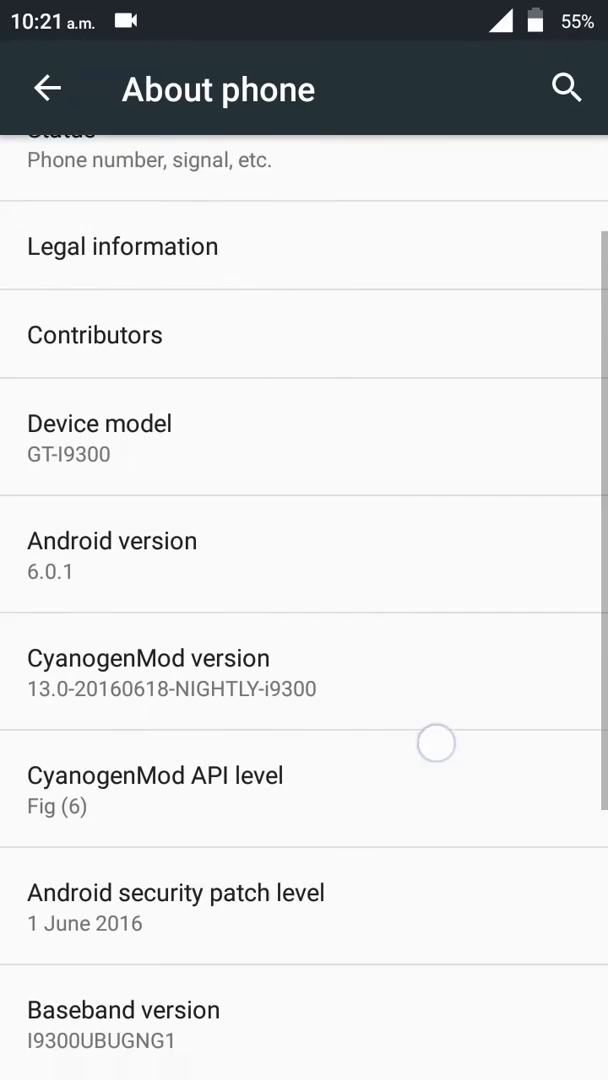
pyautogui.scroll(-3)
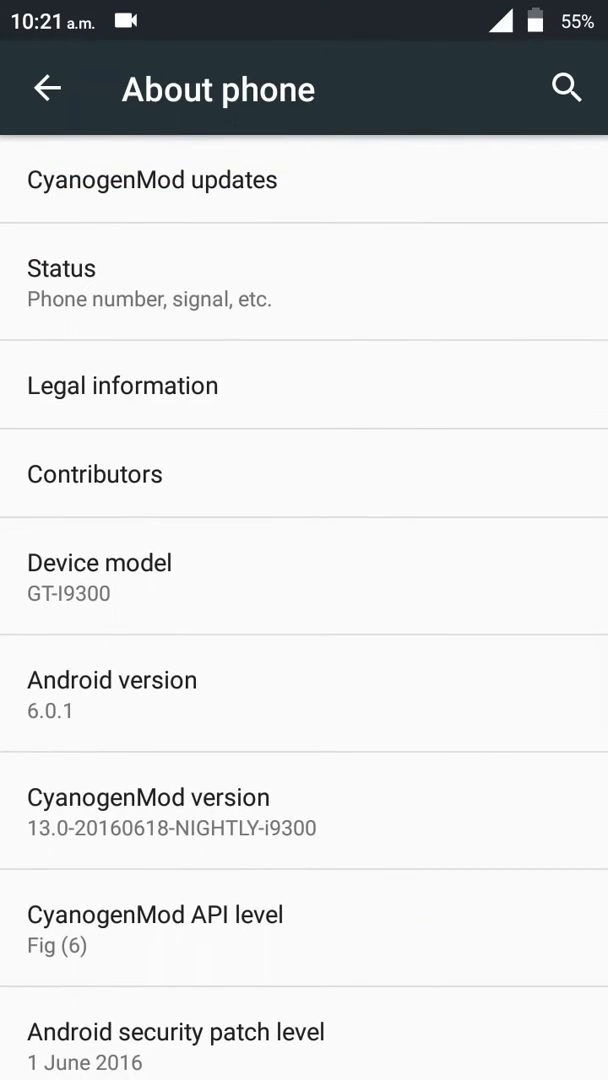
pyautogui.press('HOME')
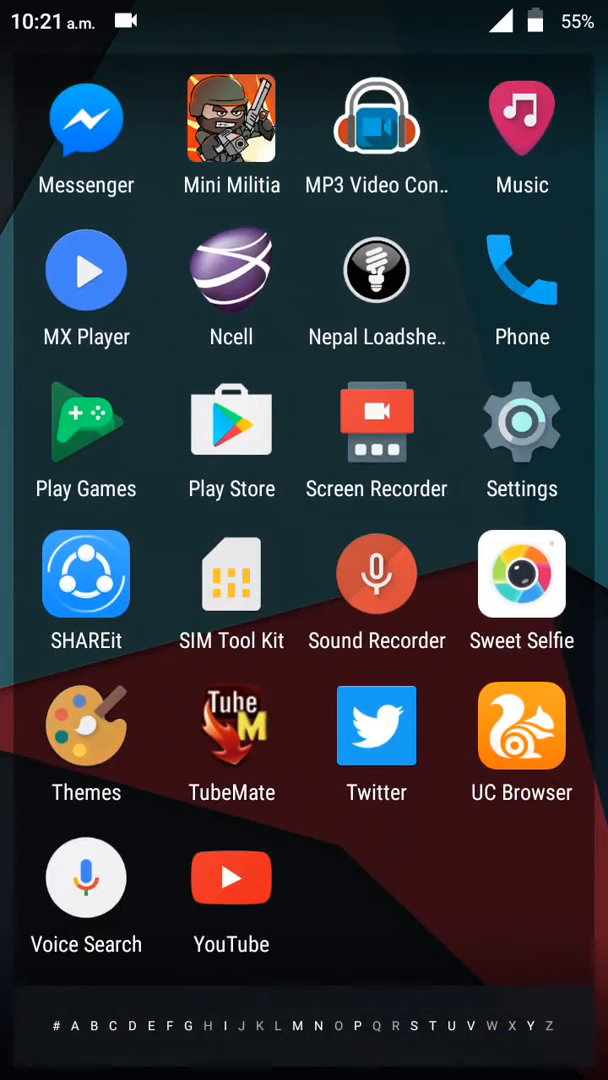
# - Scroll the app drawer up and down to locate AndroDumpper
pyautogui.scroll(3)
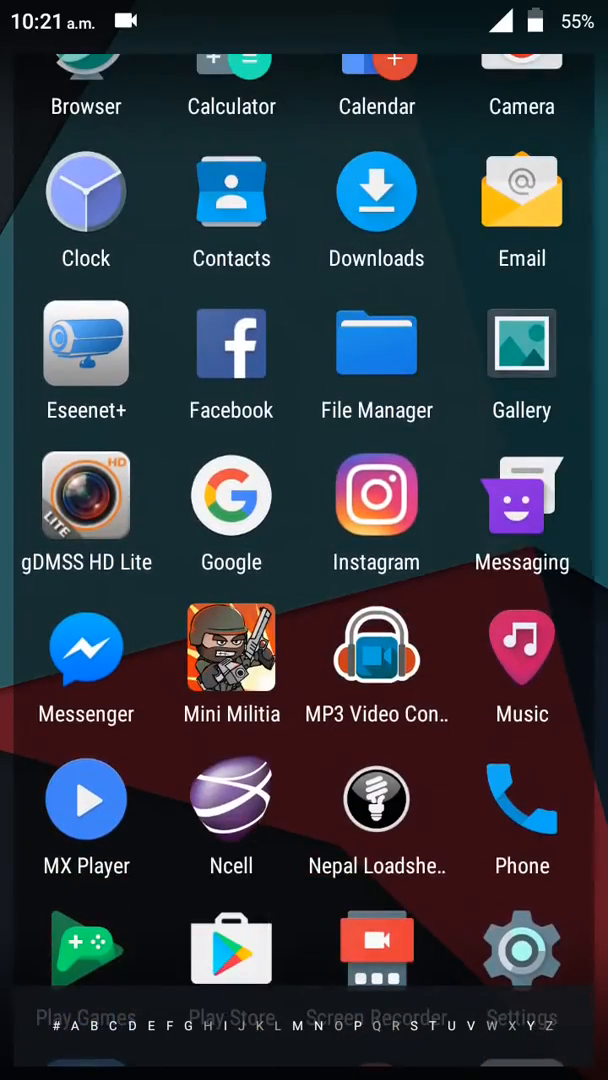
pyautogui.scroll(3)
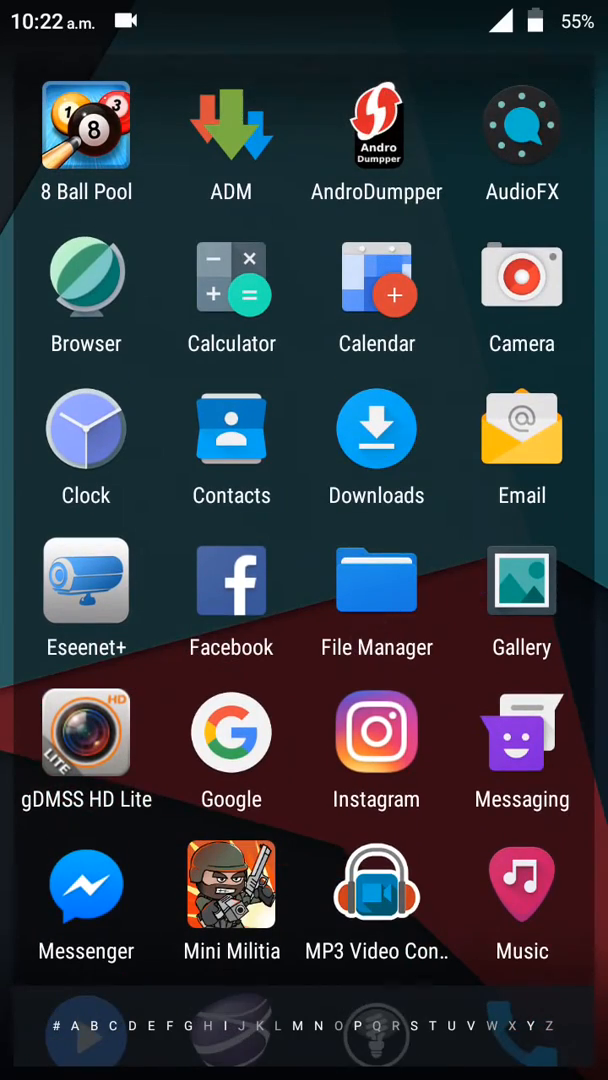
pyautogui.scroll(-3)
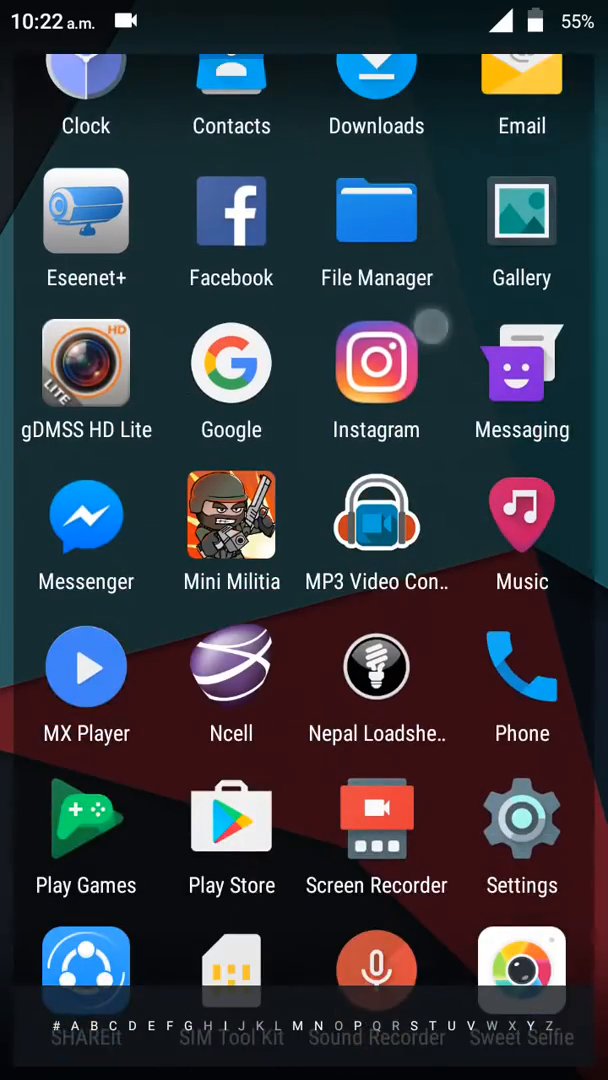
pyautogui.scroll(-3)
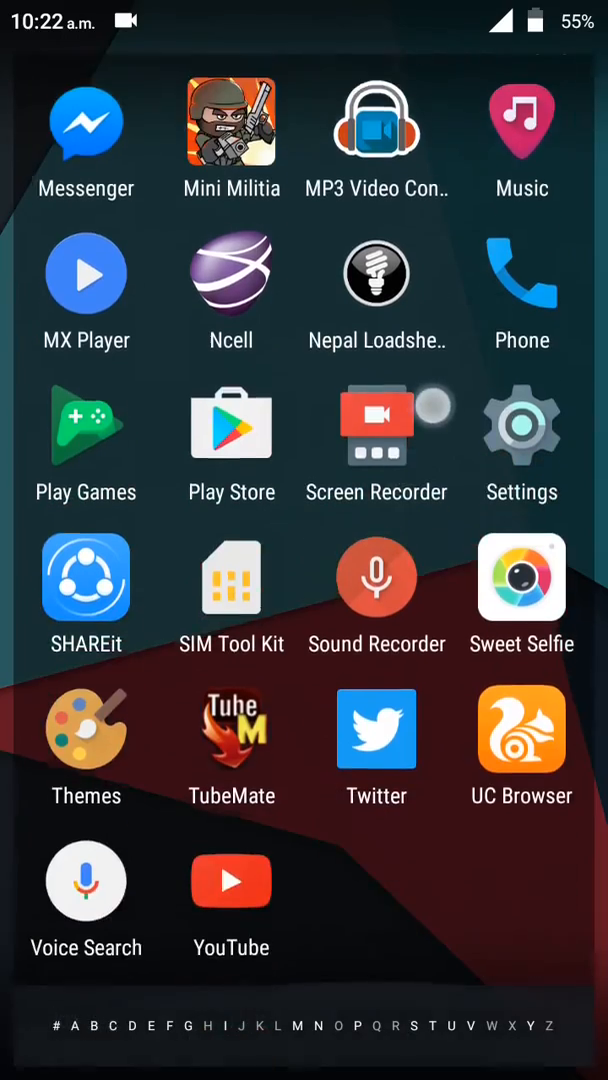
pyautogui.scroll(3)
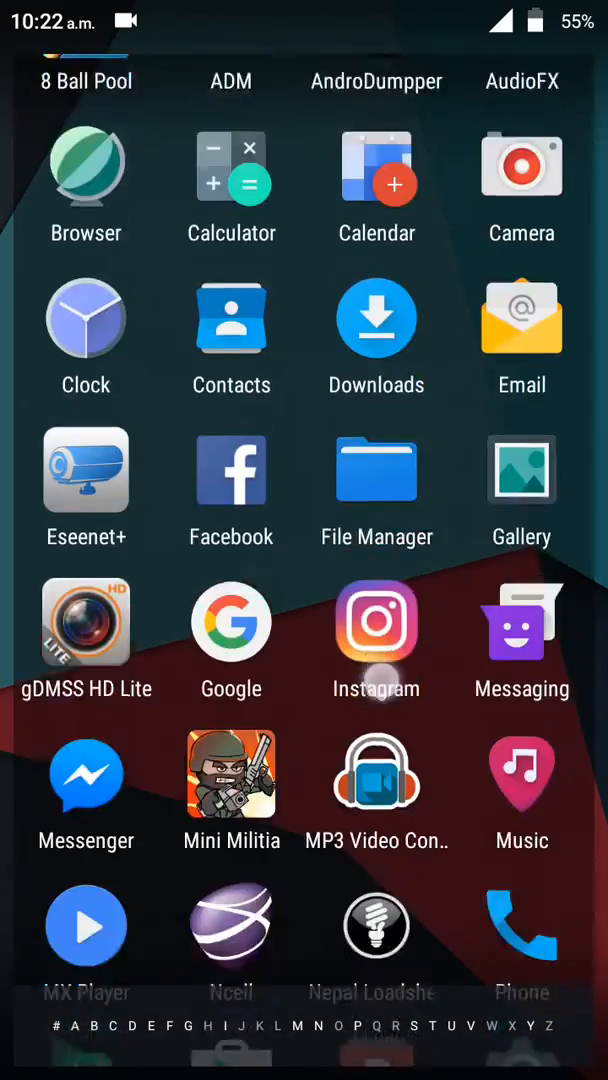
pyautogui.scroll(-3)
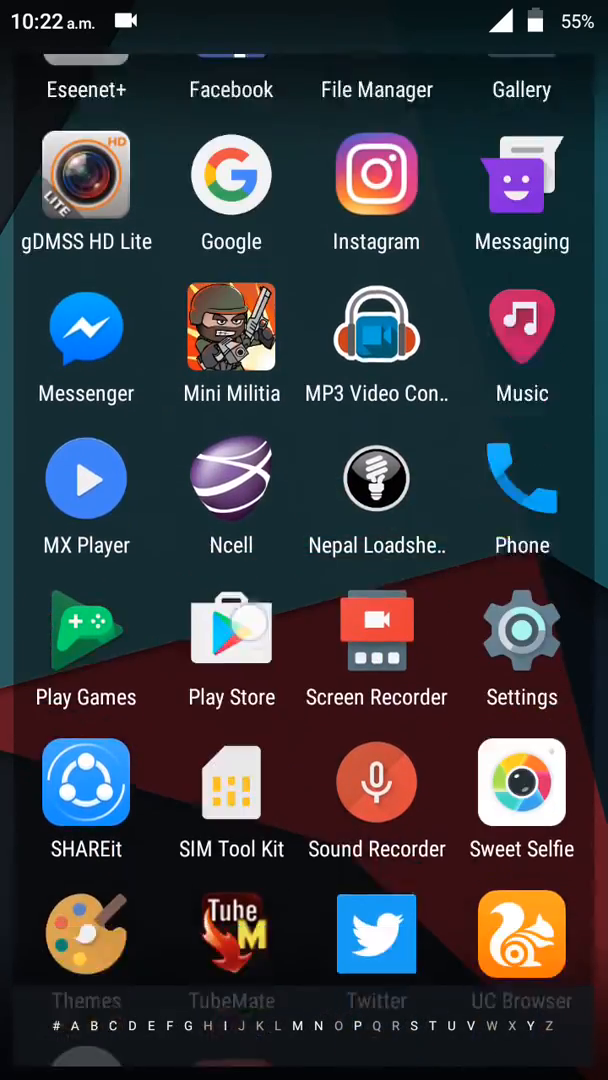
pyautogui.scroll(-3)
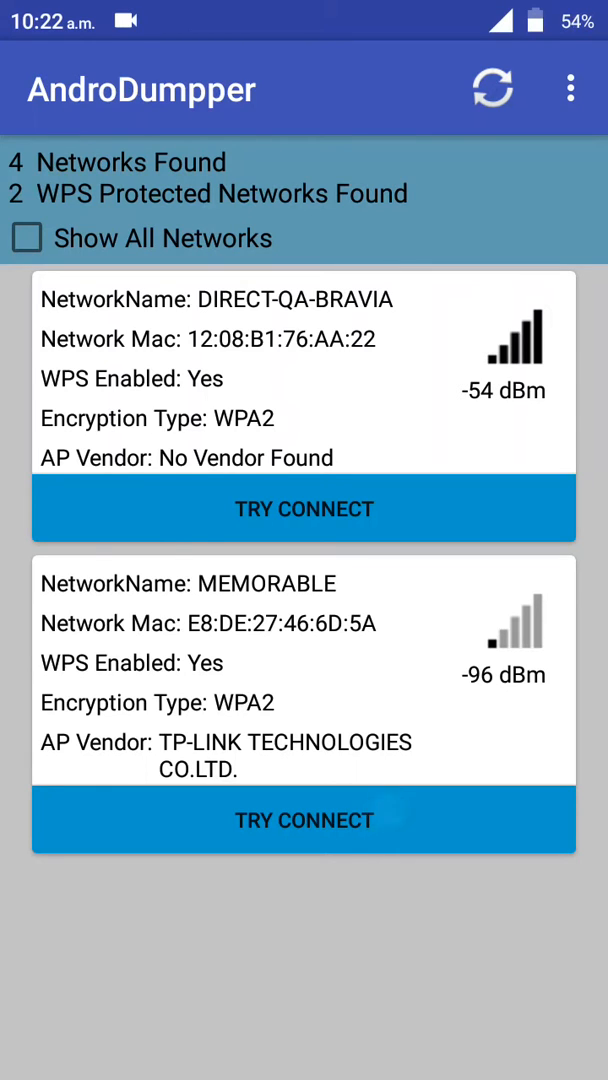
# - Start a no-root WPS connection attempt to DIRECT-QA-BRAVIA without a custom PIN
pyautogui.click(304, 509)
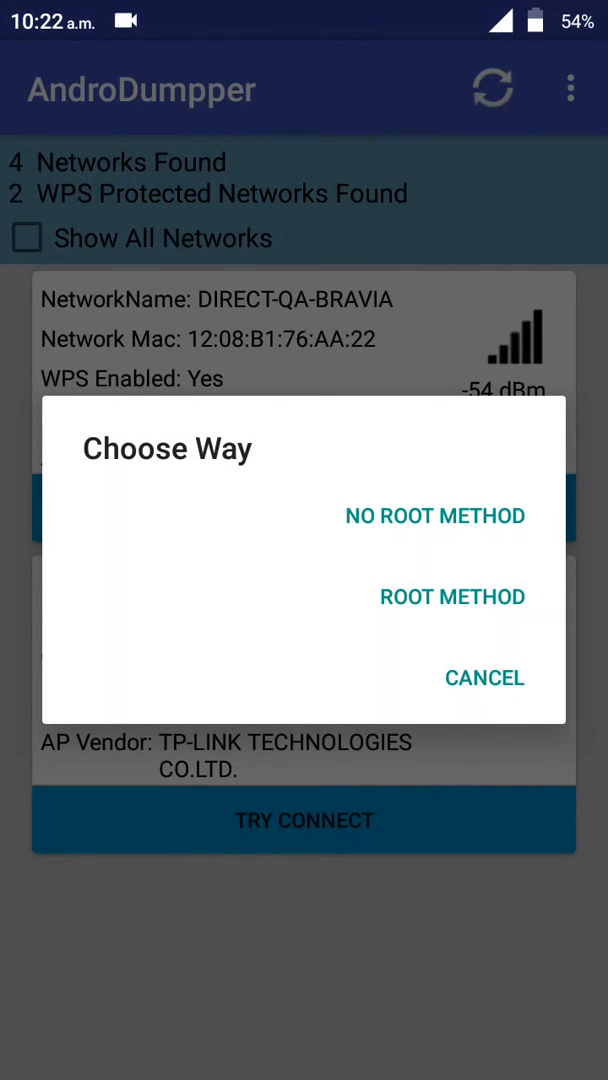
pyautogui.click(435, 516)
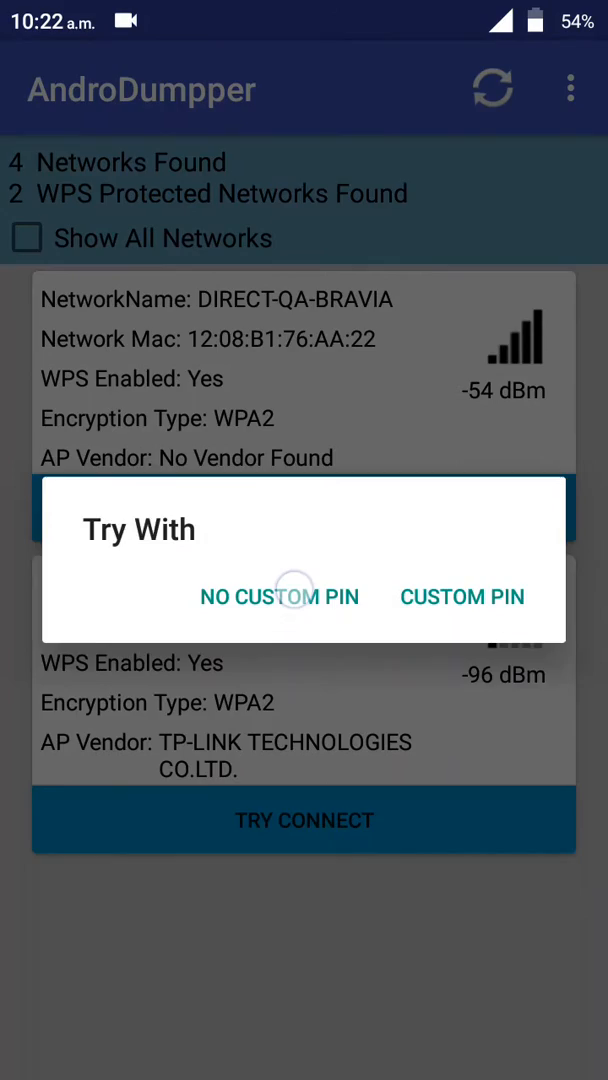
pyautogui.click(279, 597)
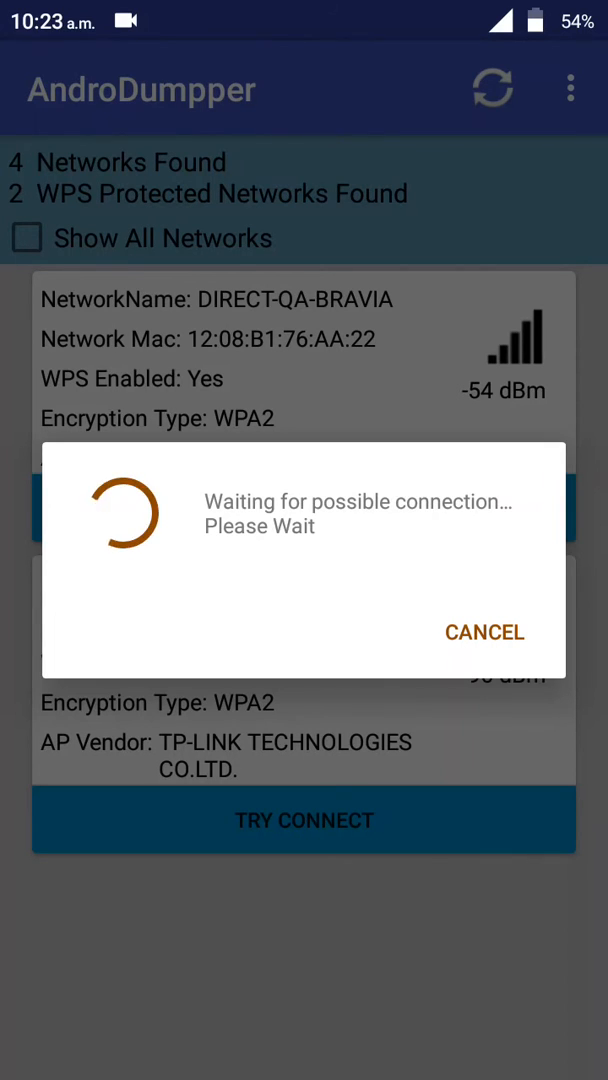
# - Cancel the pending DIRECT-QA-BRAVIA connection attempt and dismiss the Operation Cancelled message
pyautogui.click(484, 632)
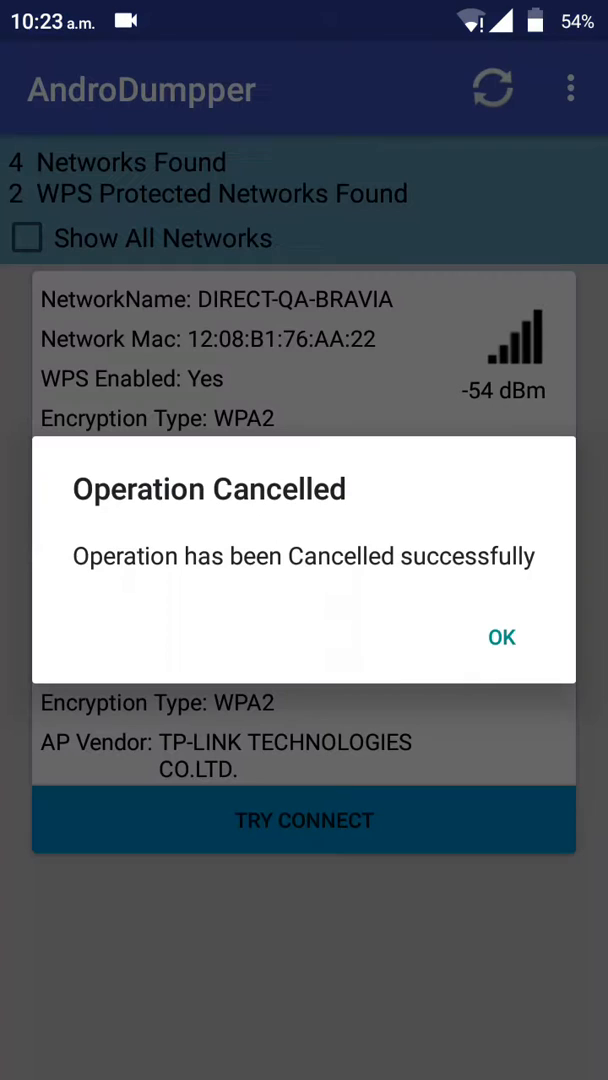
pyautogui.click(501, 637)
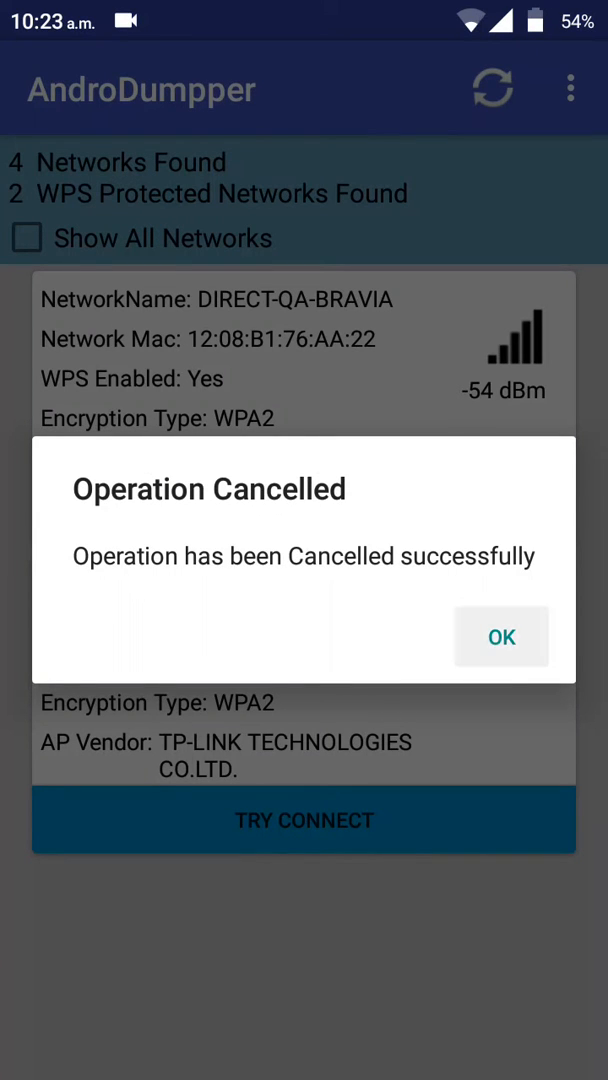
pyautogui.click(501, 636)
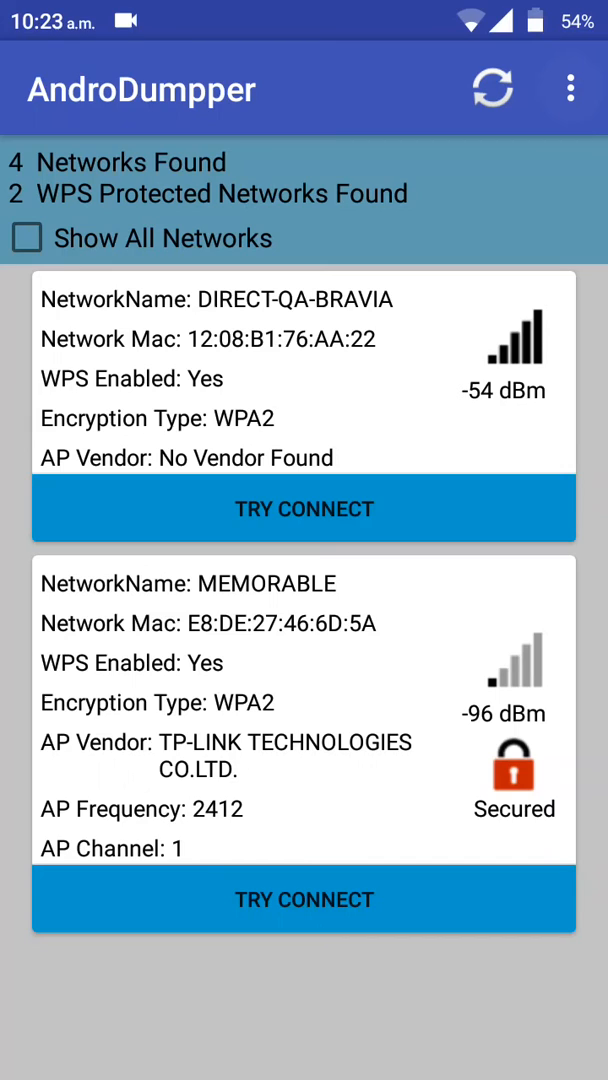
# - Open and dismiss AndroDumpper's overflow menu, then return to the Android home screen
pyautogui.click(566, 84)
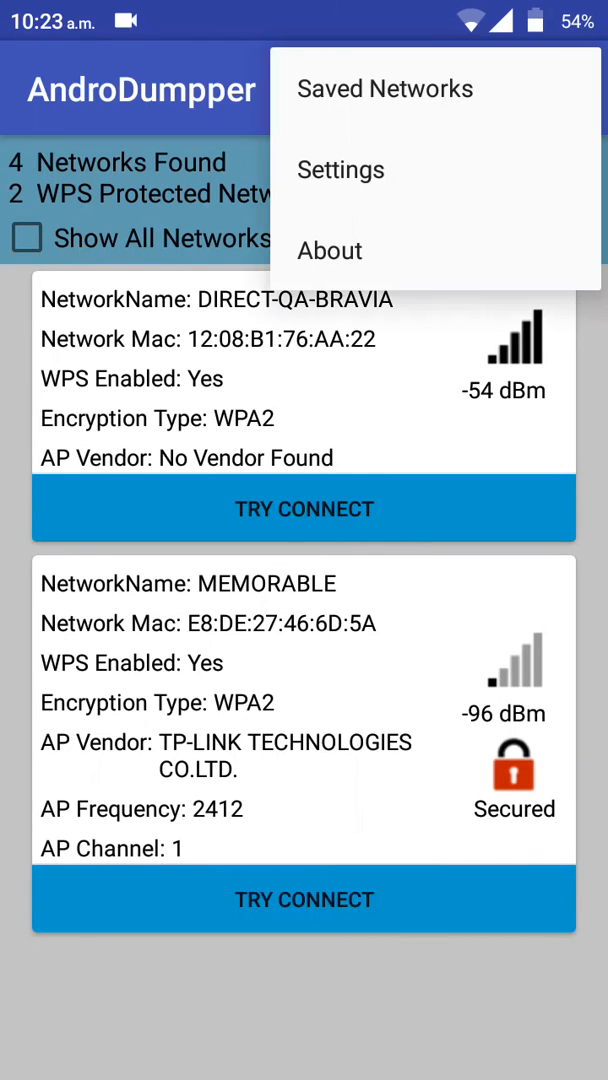
pyautogui.click(387, 89)
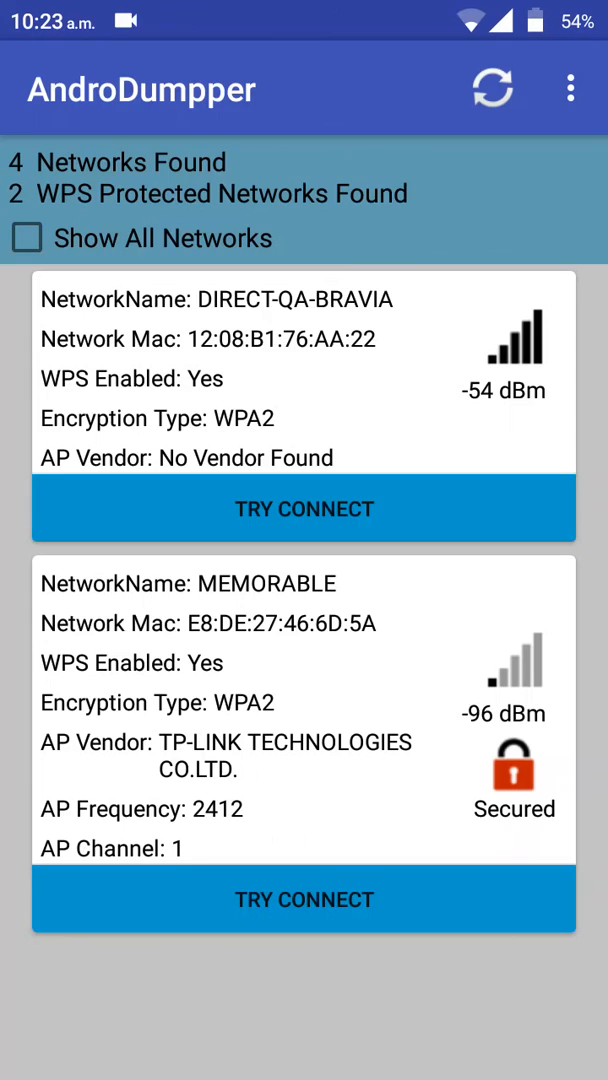
pyautogui.press('HOME')
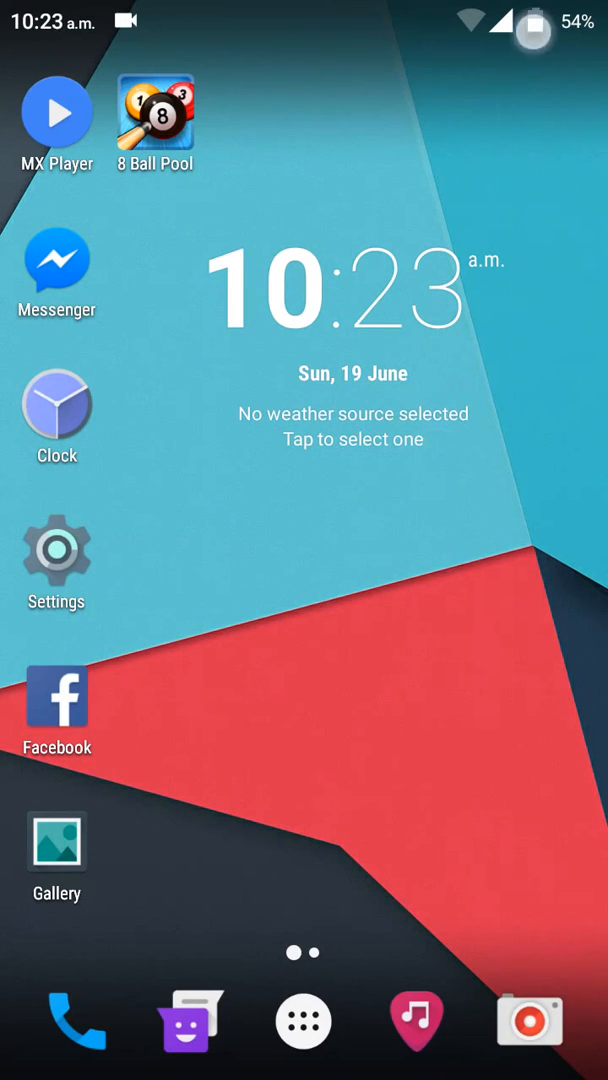